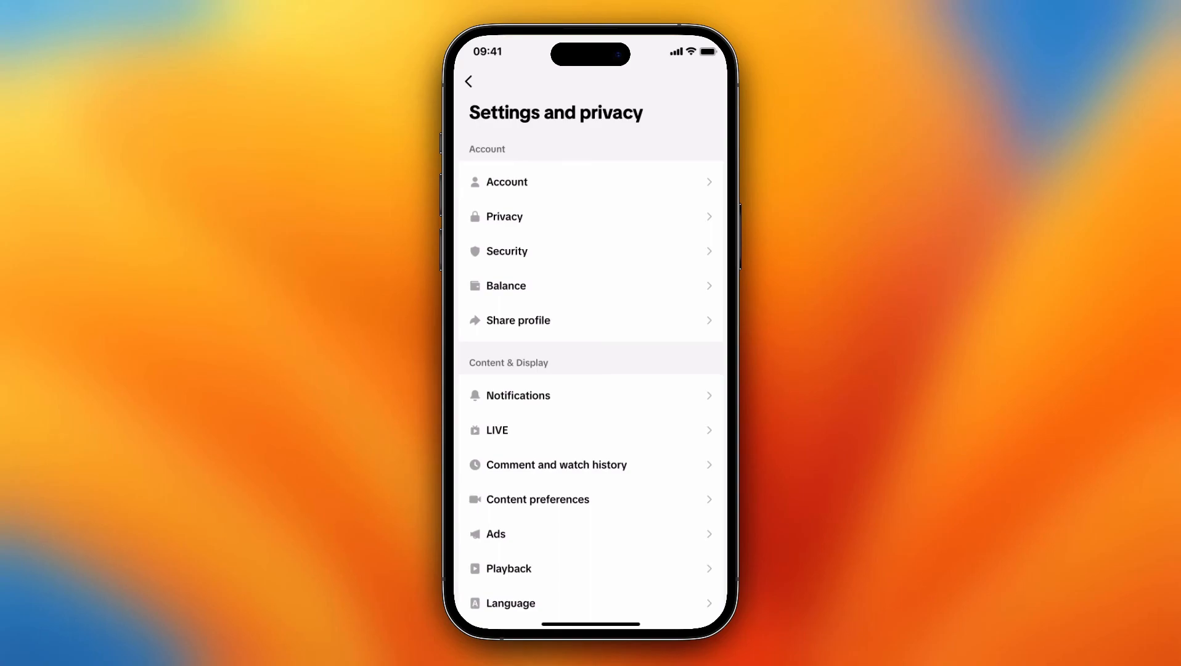
Step: Reach the Language entry lower down in Settings and privacy
scroll("down", 3)
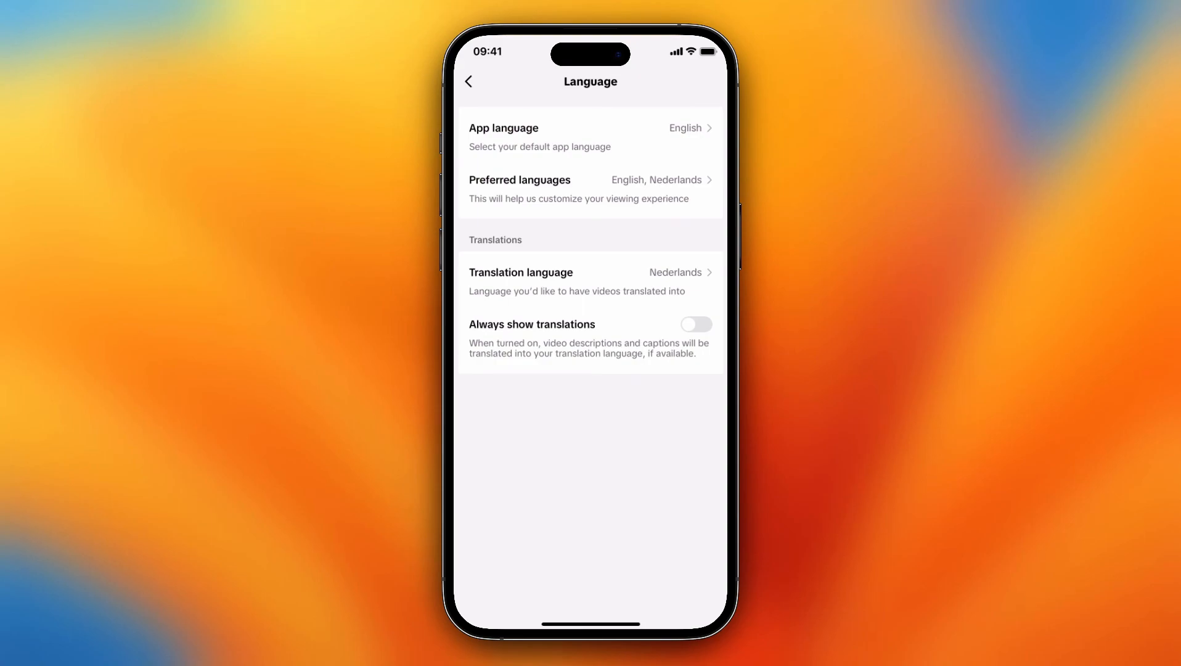
Step: Enable Always show translations, browse the translation language list, and close it keeping Nederlands
left_click(696, 324)
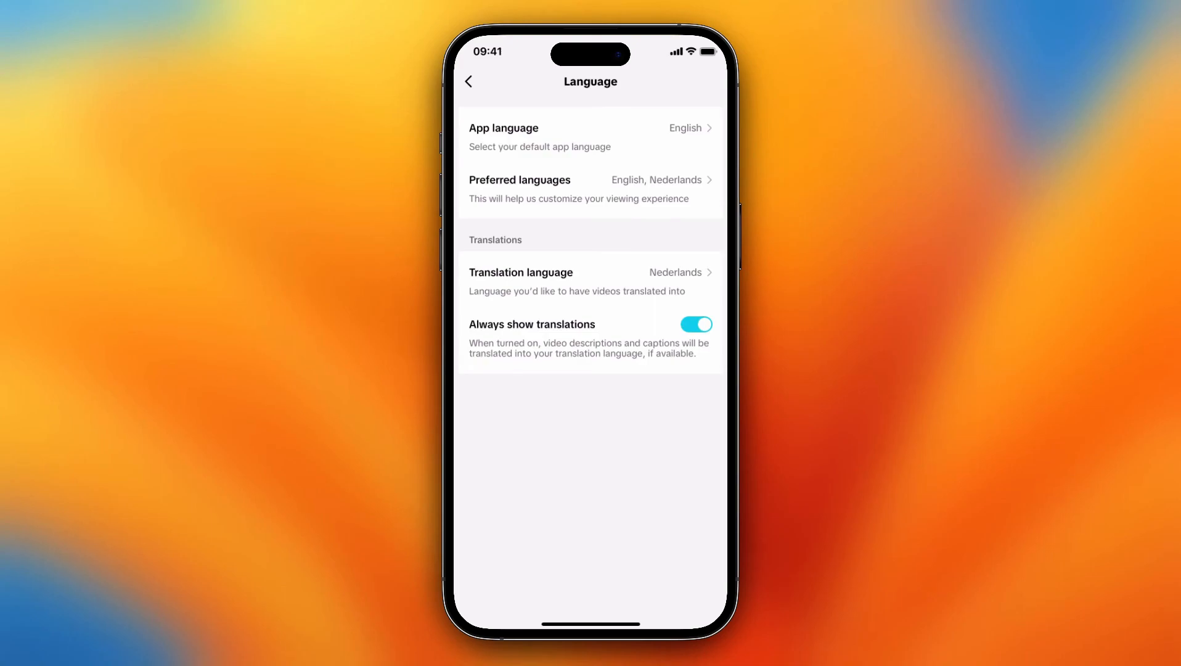
left_click(590, 272)
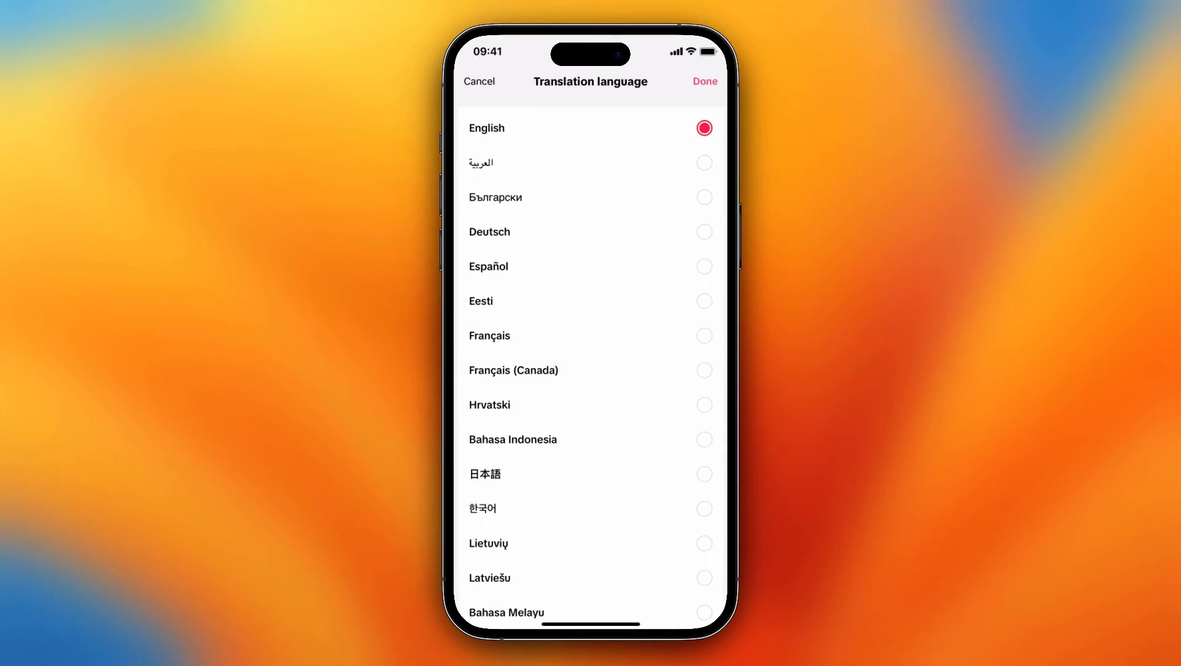
left_click(704, 81)
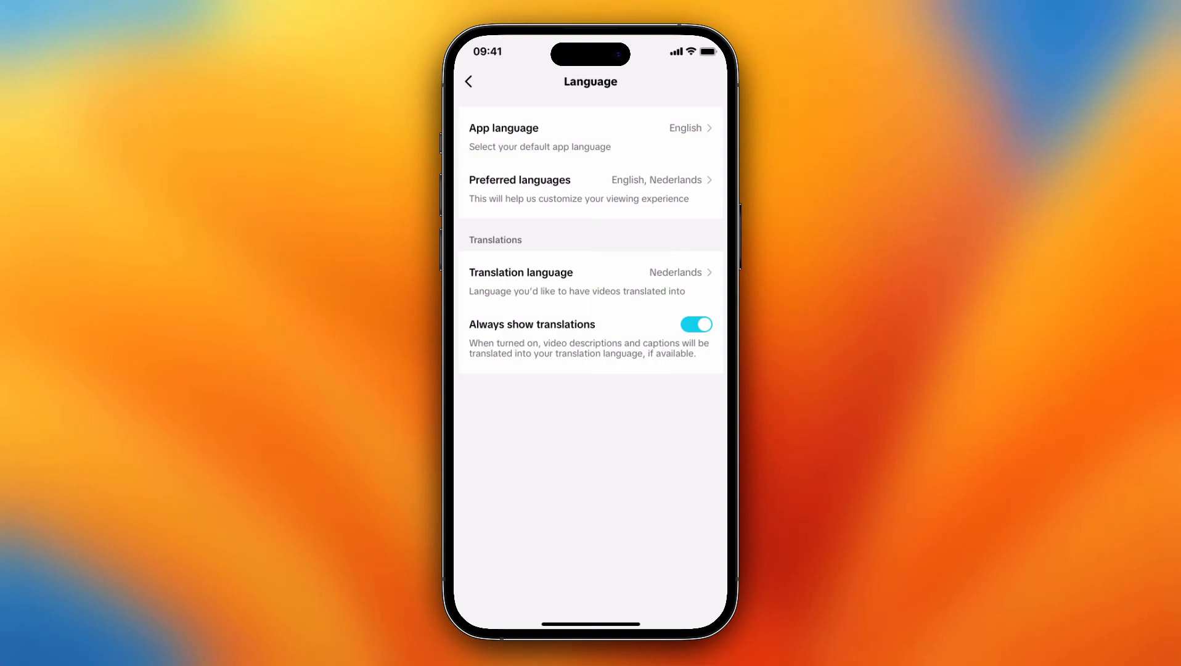
Step: Disable Always show translations again, leaving Nederlands as the translation language
left_click(695, 324)
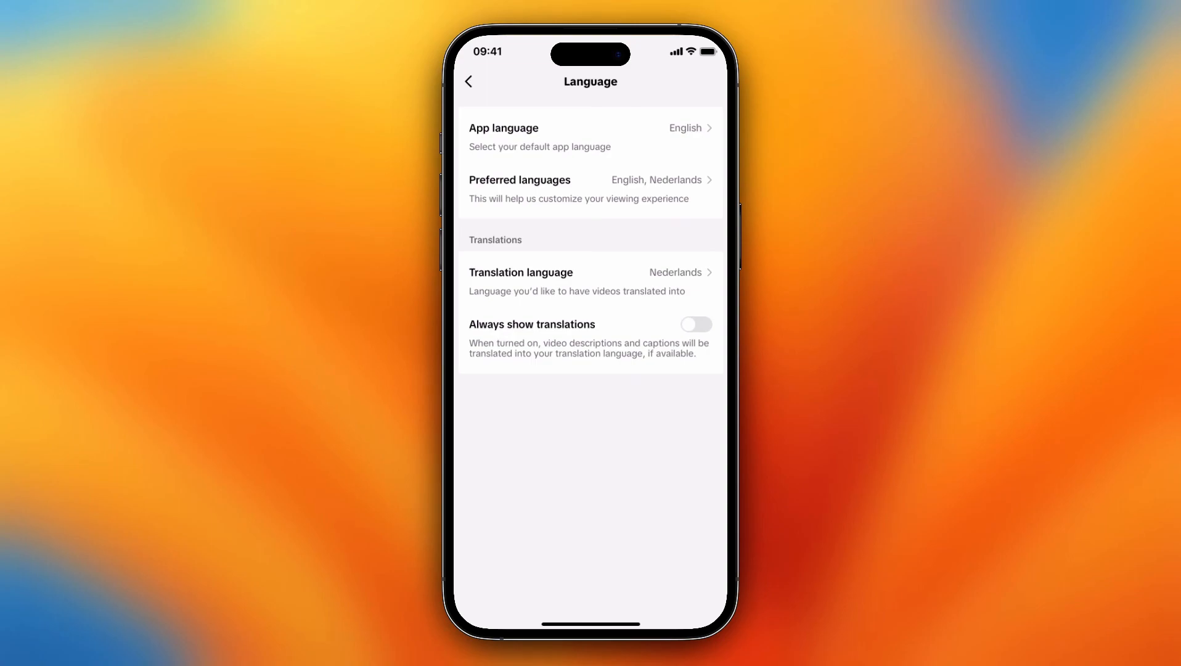